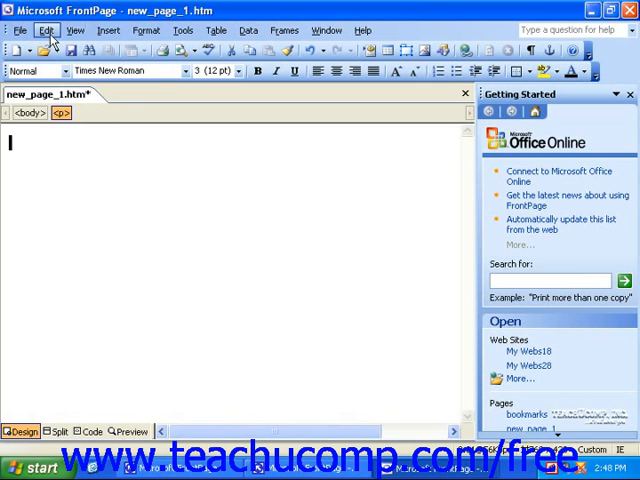
- Browse the Edit and File menus, then show the Insert menu's list of insertion commands
click(46, 30)
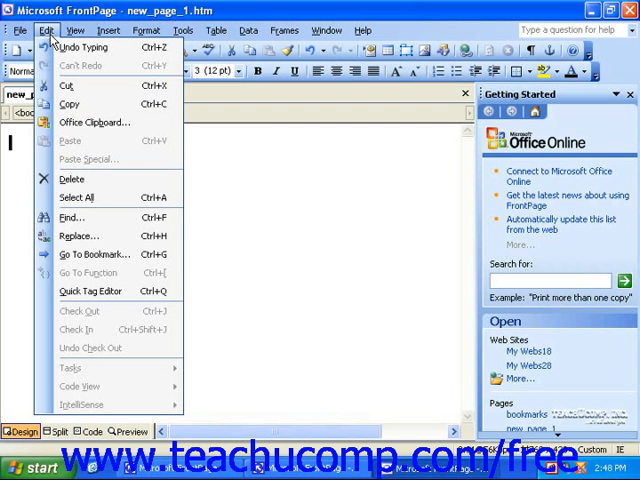
mouse_move(70, 84)
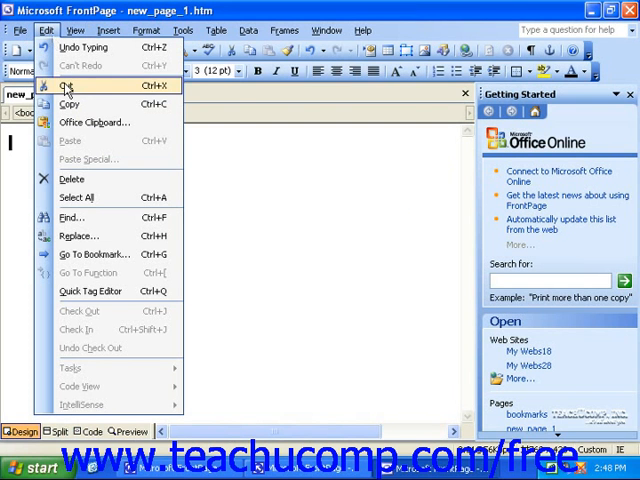
mouse_move(70, 104)
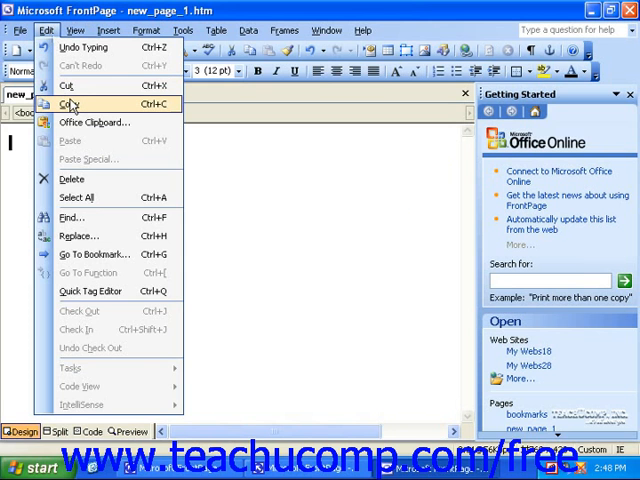
click(18, 30)
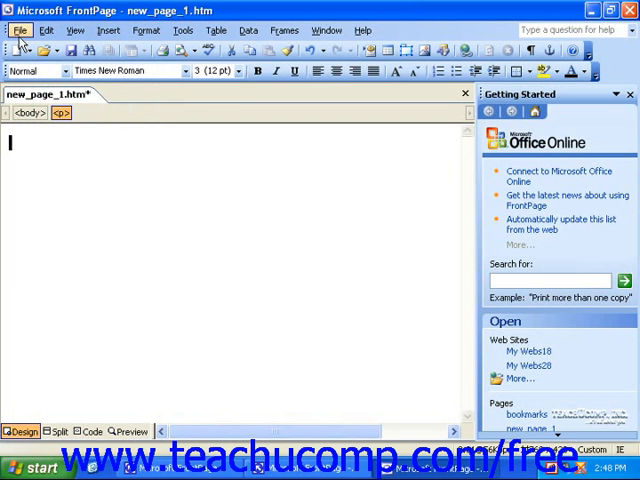
mouse_move(104, 128)
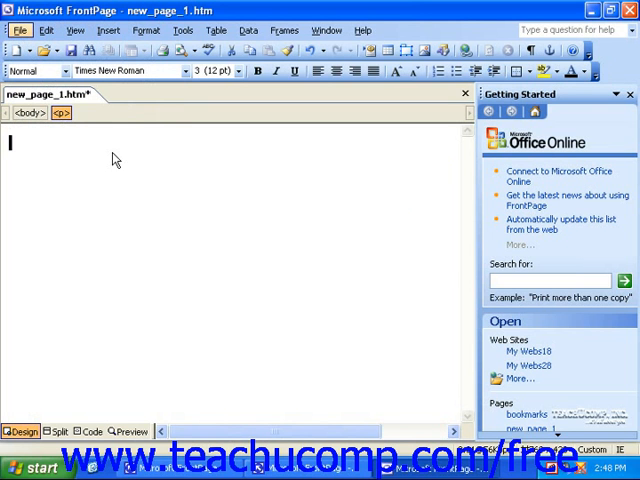
click(18, 30)
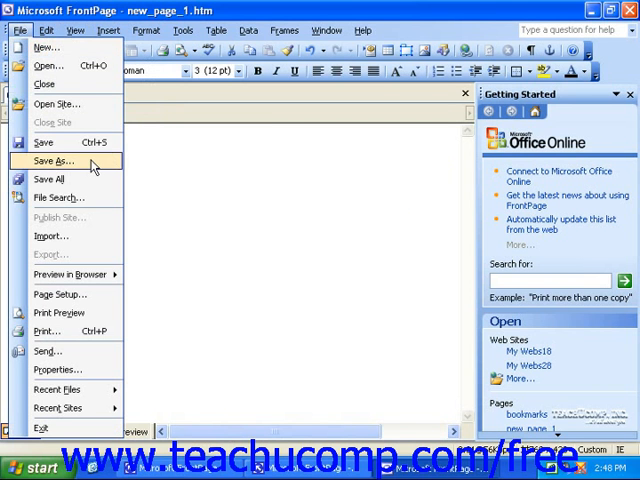
mouse_move(130, 160)
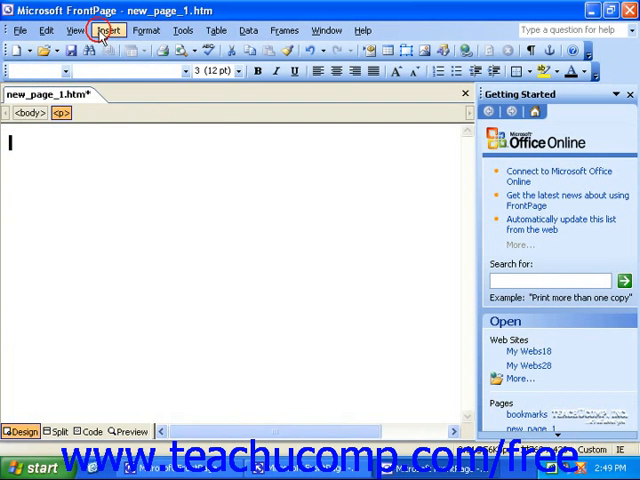
click(108, 30)
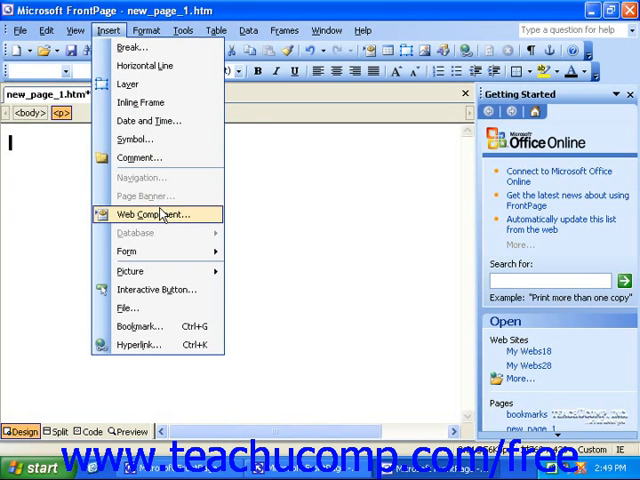
mouse_move(148, 218)
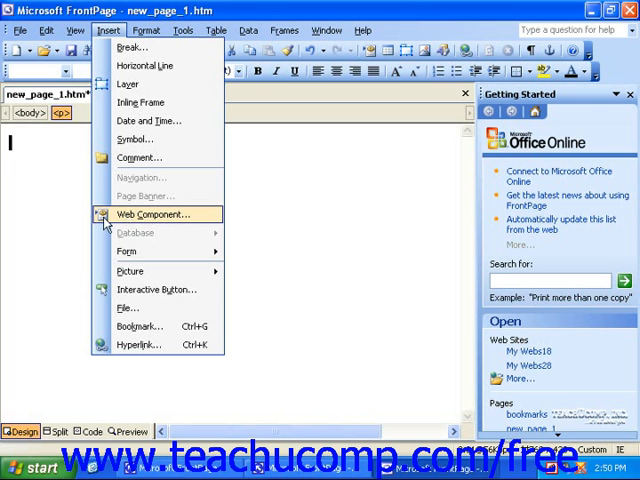
mouse_move(310, 164)
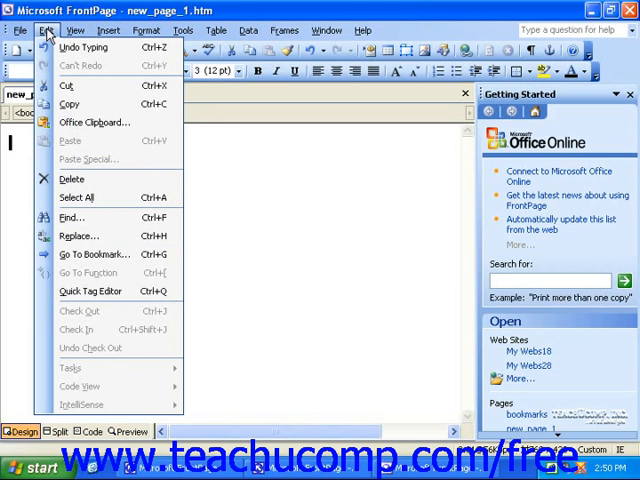
- Show the View menu, then the Edit menu, then reopen the Insert menu's commands
click(76, 30)
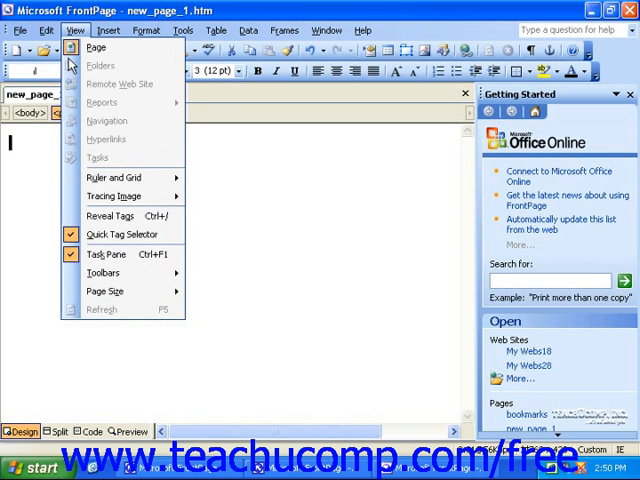
click(46, 30)
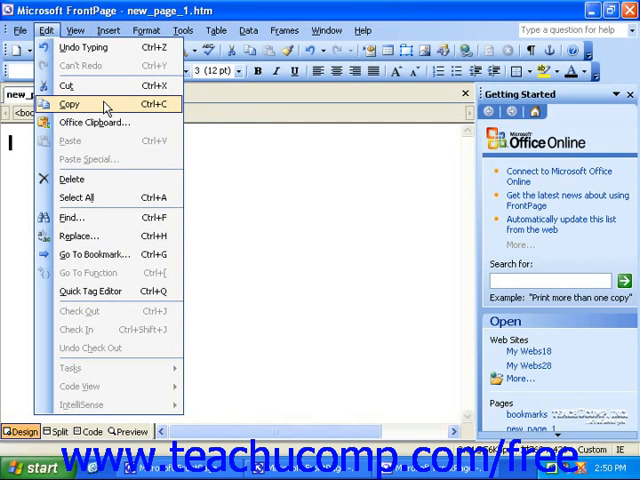
click(108, 30)
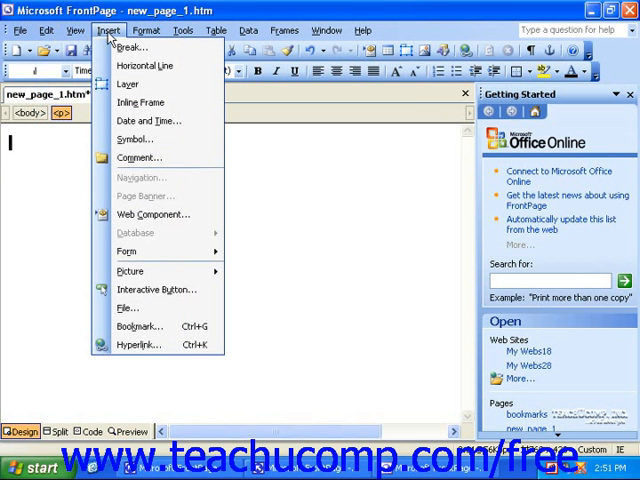
mouse_move(132, 48)
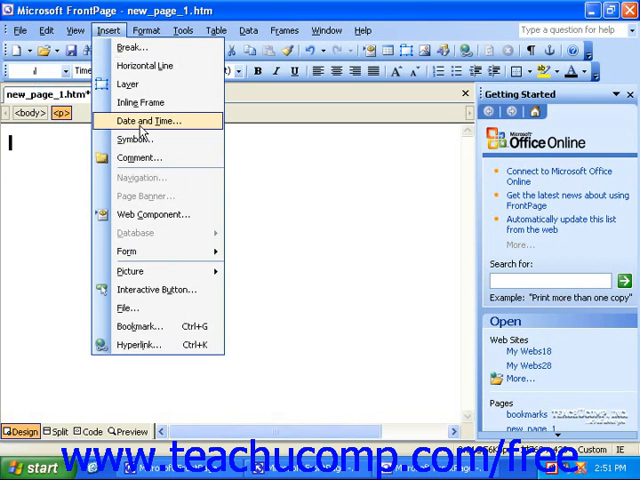
- Close the Insert menu, leaving only the blank new page showing
click(148, 120)
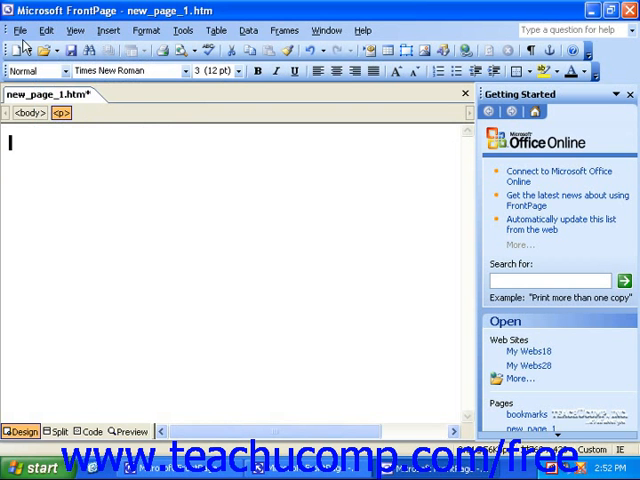
- Show the File menu briefly, then reopen the Insert menu over the blank page
click(18, 30)
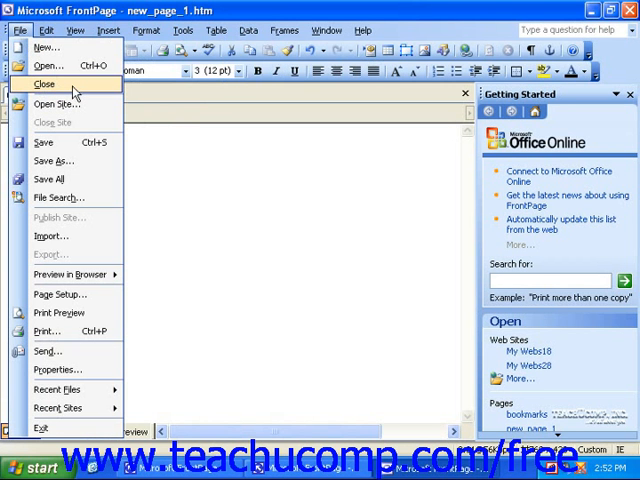
click(110, 30)
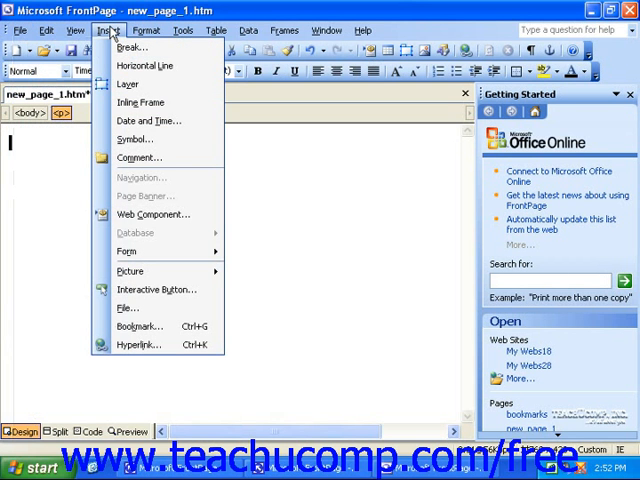
mouse_move(140, 156)
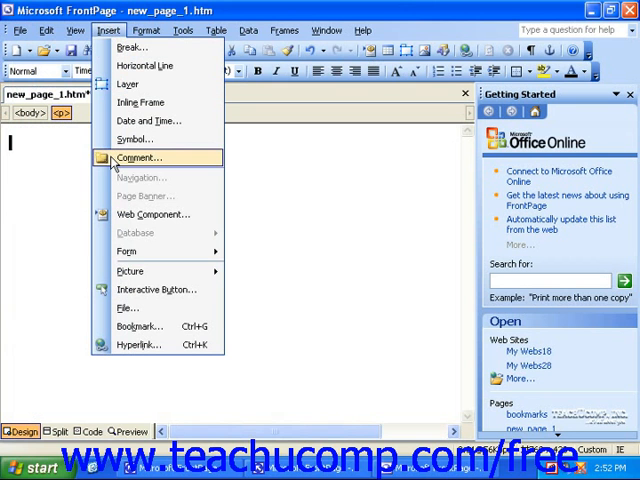
mouse_move(136, 252)
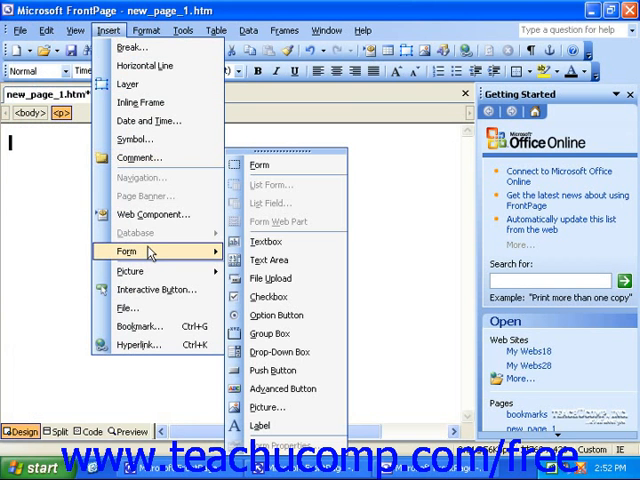